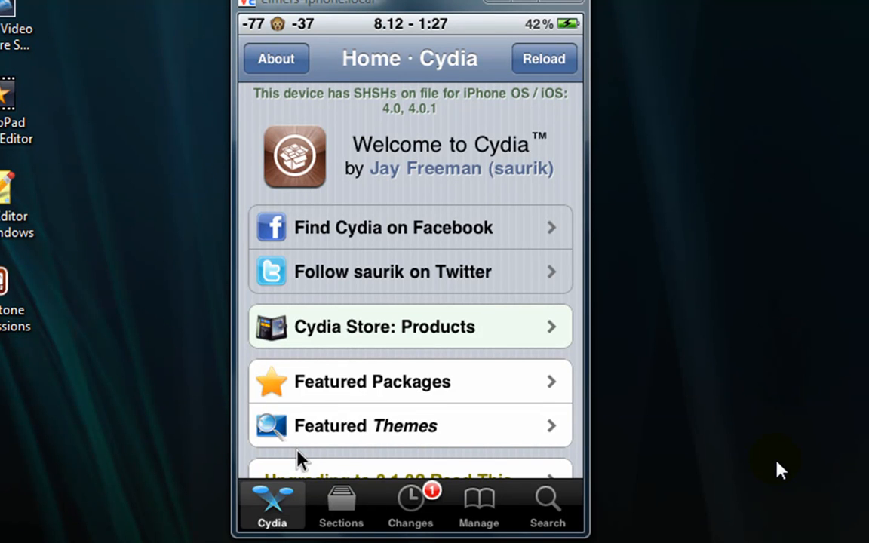
- Scroll from Cydia's home page through More Package Sources to reach the iAcces repository
{"action": "scroll", "scroll_direction": "down", "scroll_amount": 3}
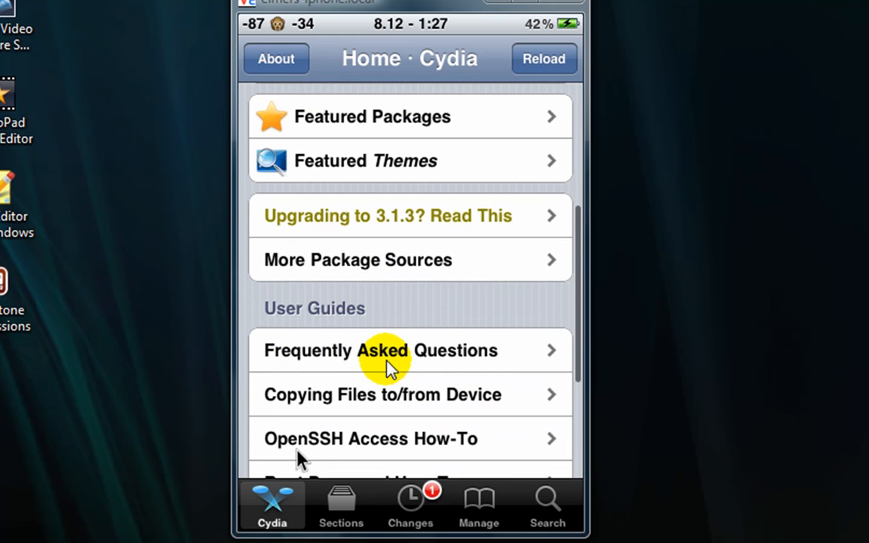
{"action": "scroll", "scroll_direction": "down", "scroll_amount": 3}
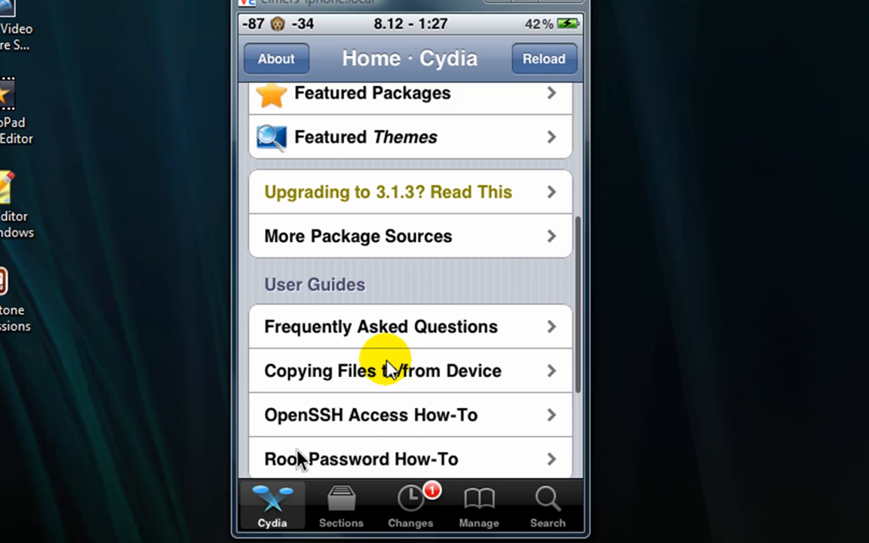
{"action": "scroll", "scroll_direction": "up", "scroll_amount": 3}
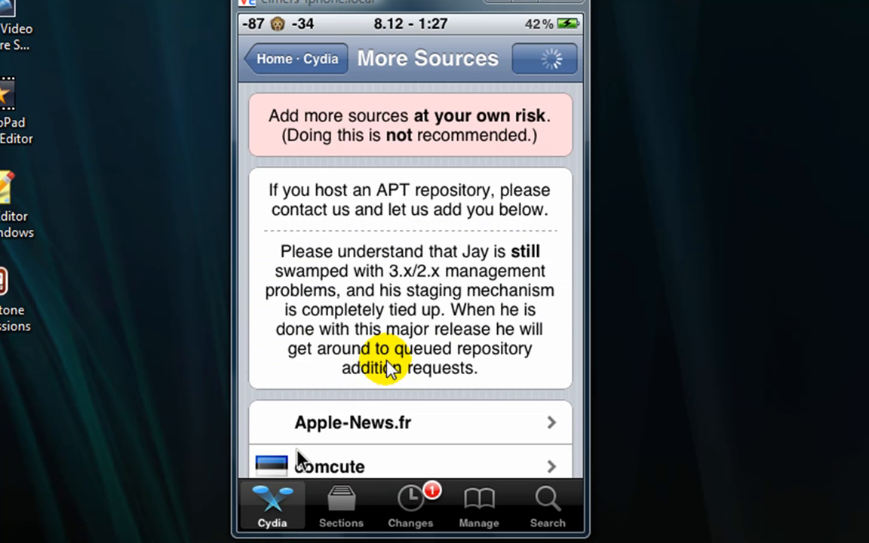
{"action": "scroll", "scroll_direction": "down", "scroll_amount": 3}
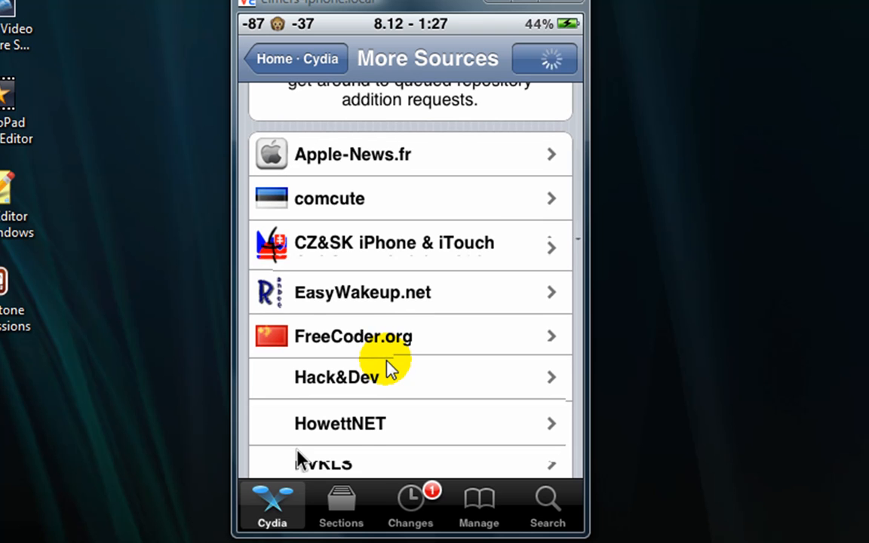
{"action": "scroll", "scroll_direction": "down", "scroll_amount": 3}
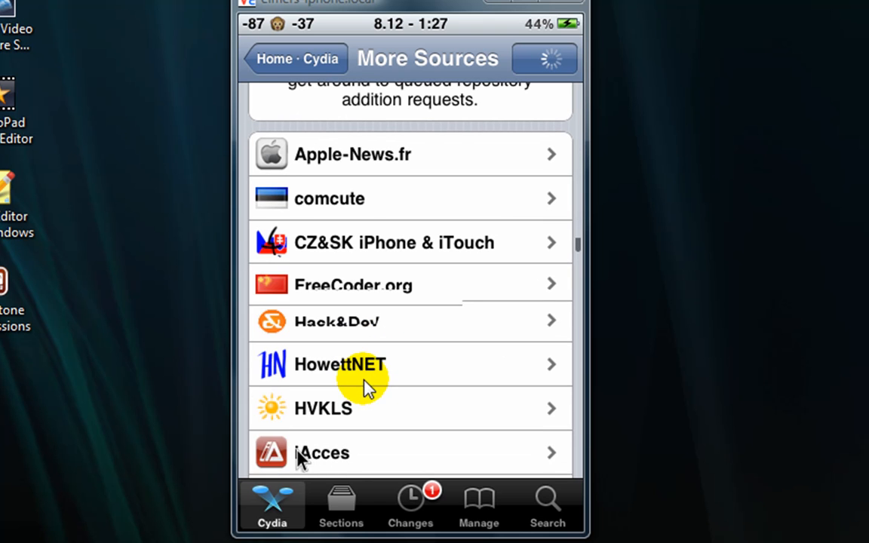
{"action": "scroll", "scroll_direction": "down", "scroll_amount": 3}
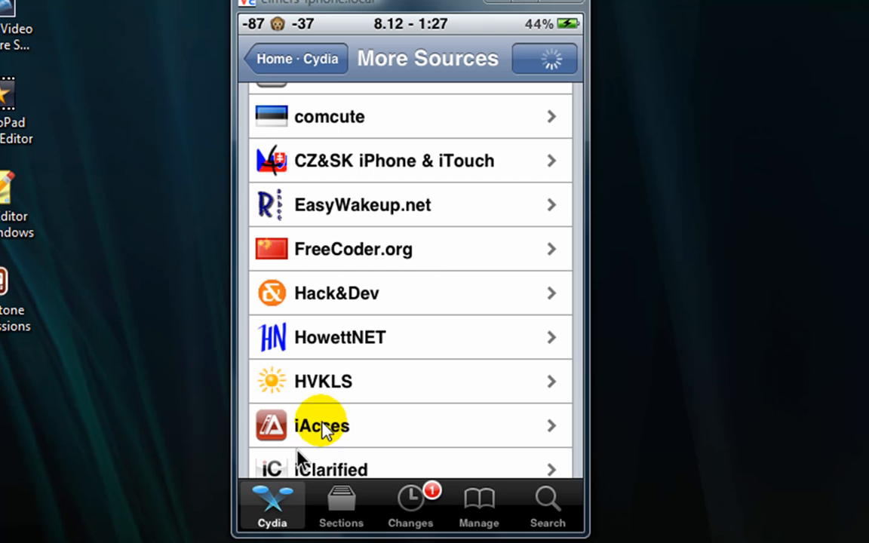
{"action": "mouse_move", "coordinate": [334, 406]}
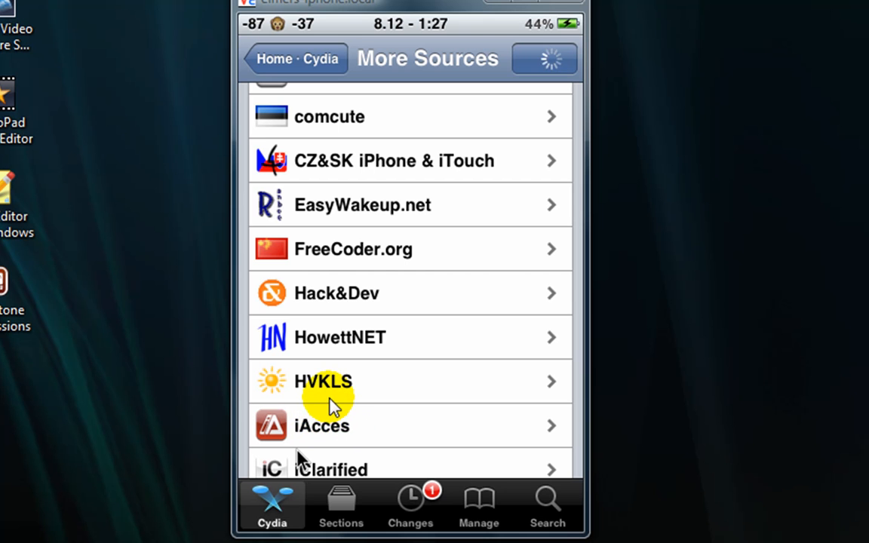
{"action": "left_click", "coordinate": [478, 505]}
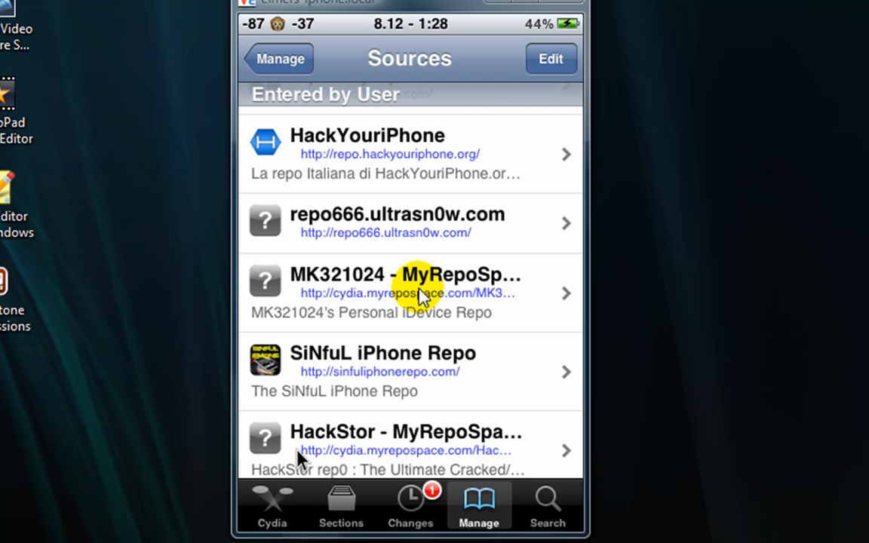
{"action": "scroll", "scroll_direction": "down", "scroll_amount": 3}
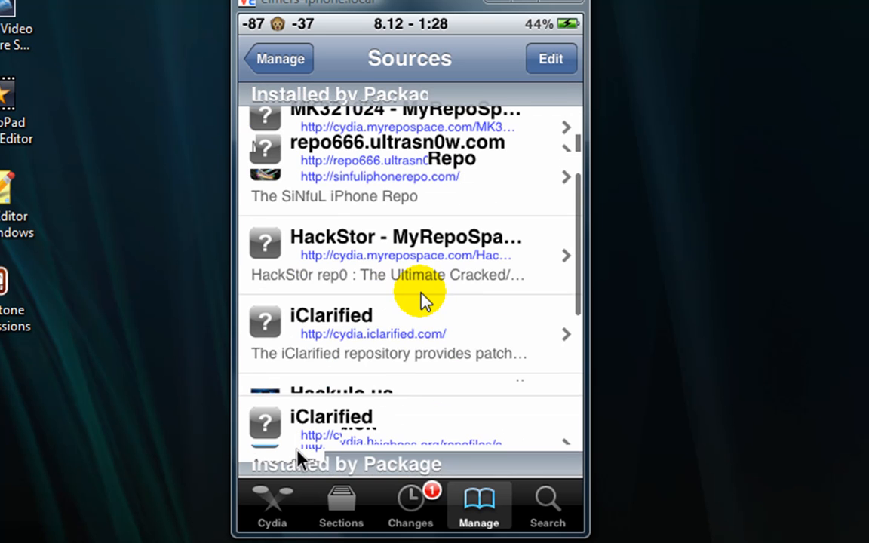
{"action": "scroll", "scroll_direction": "down", "scroll_amount": 3}
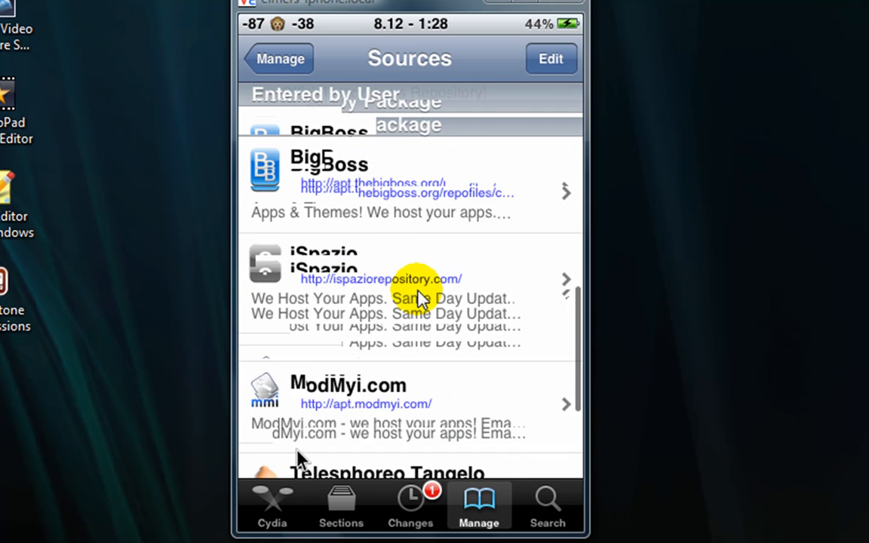
{"action": "scroll", "scroll_direction": "down", "scroll_amount": 3}
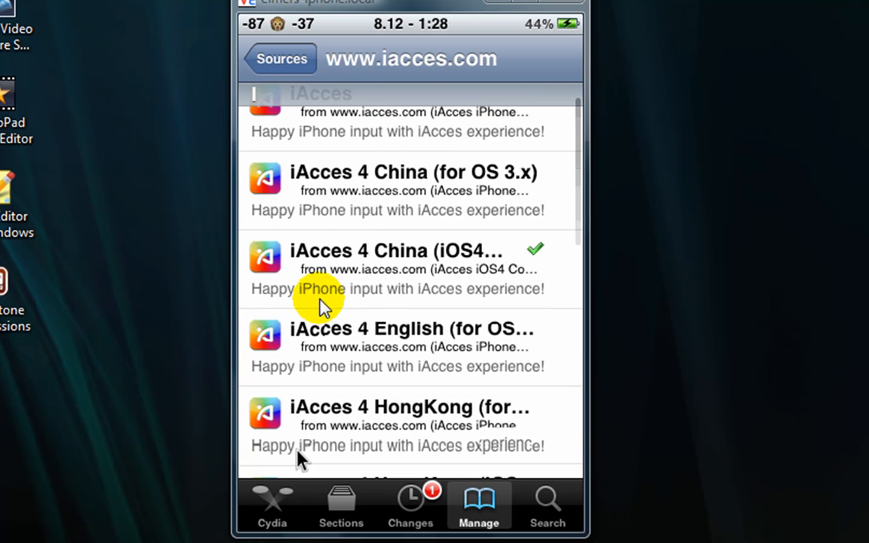
{"action": "left_click", "coordinate": [280, 59]}
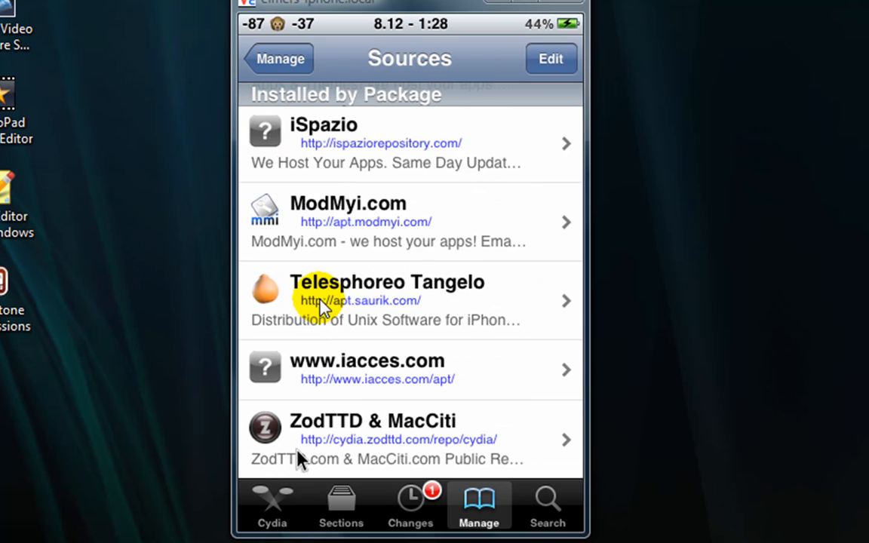
{"action": "scroll", "scroll_direction": "down", "scroll_amount": 3}
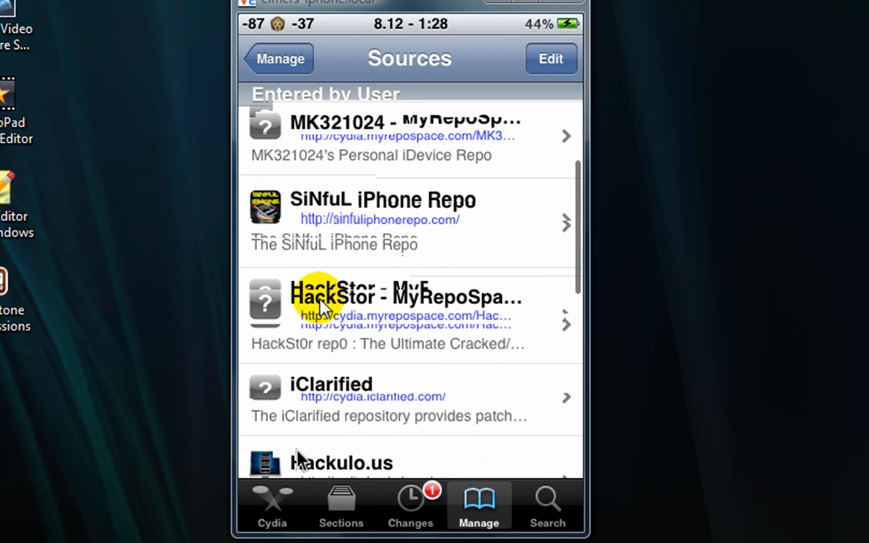
{"action": "scroll", "scroll_direction": "down", "scroll_amount": 3}
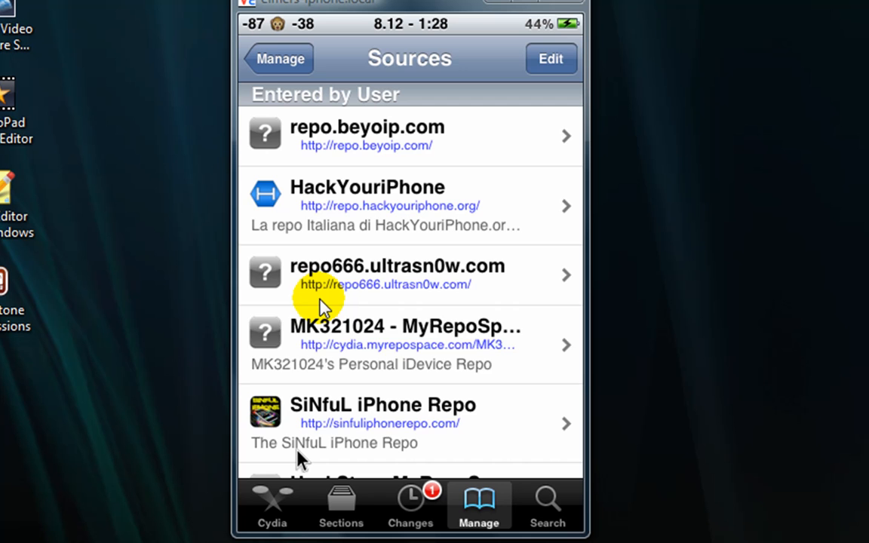
- Open MK321024 - MyRepoSpace and scroll to its installed iAcces 4.0 keyboard themes
{"action": "left_click", "coordinate": [405, 344]}
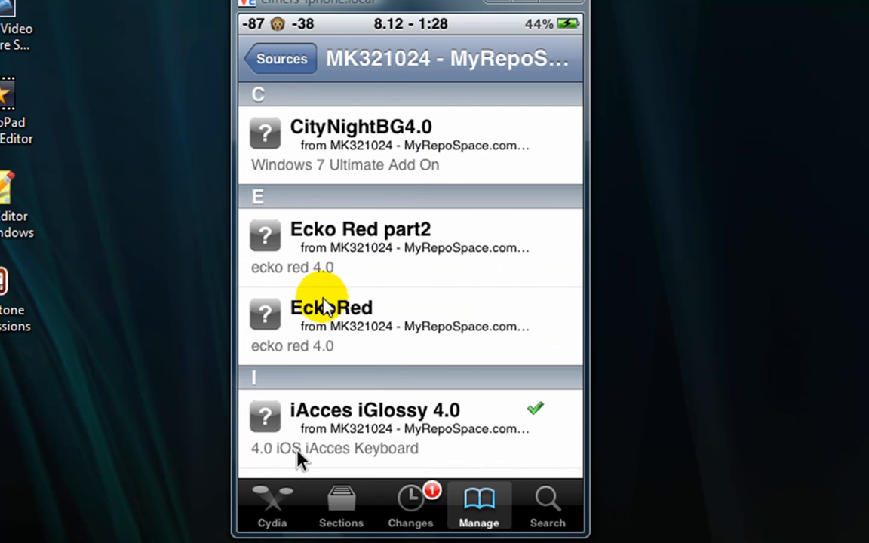
{"action": "scroll", "scroll_direction": "down", "scroll_amount": 3}
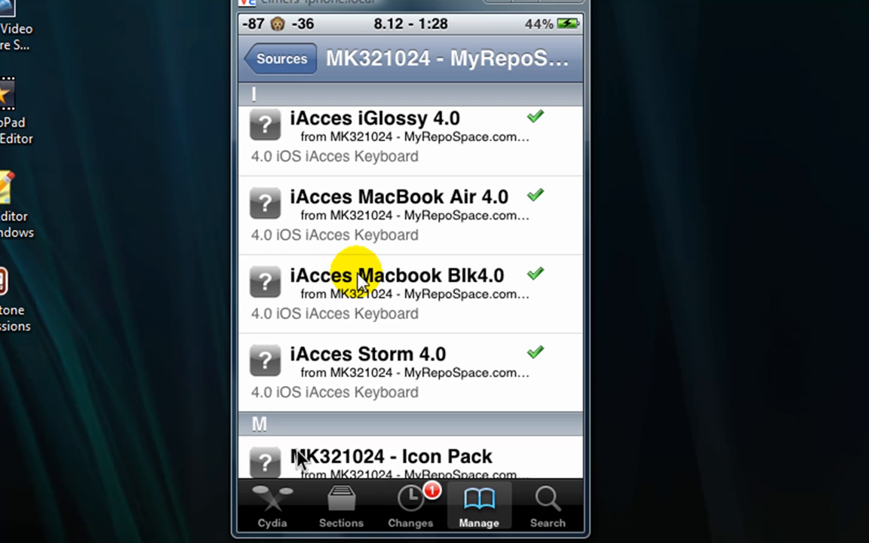
{"action": "mouse_move", "coordinate": [320, 256]}
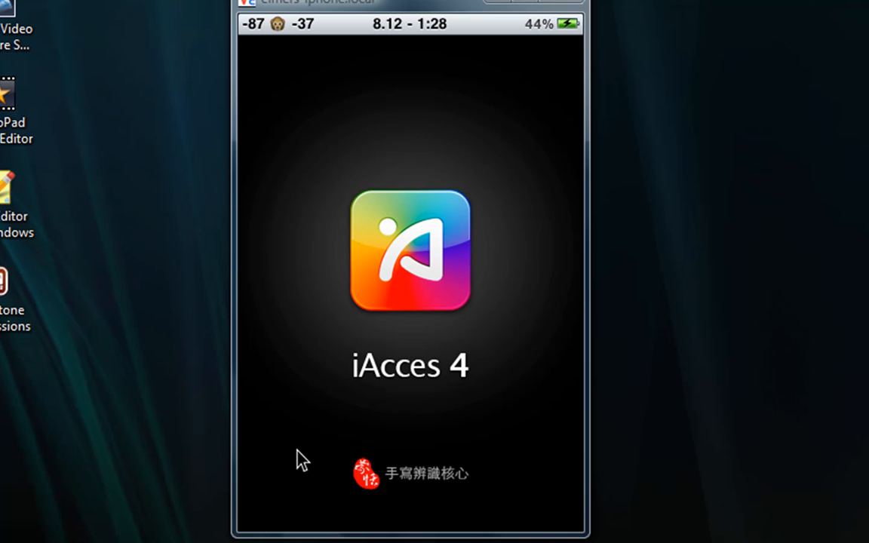
{"action": "mouse_move", "coordinate": [313, 455]}
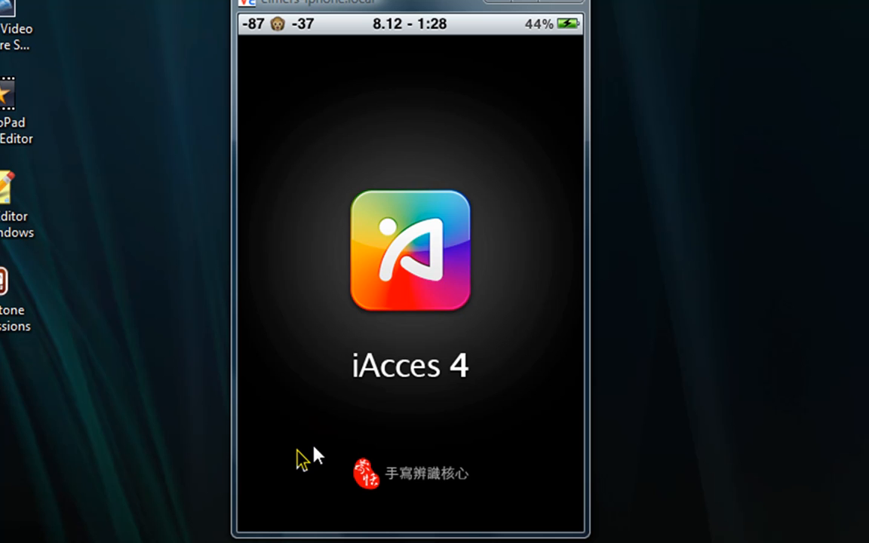
{"action": "mouse_move", "coordinate": [300, 460]}
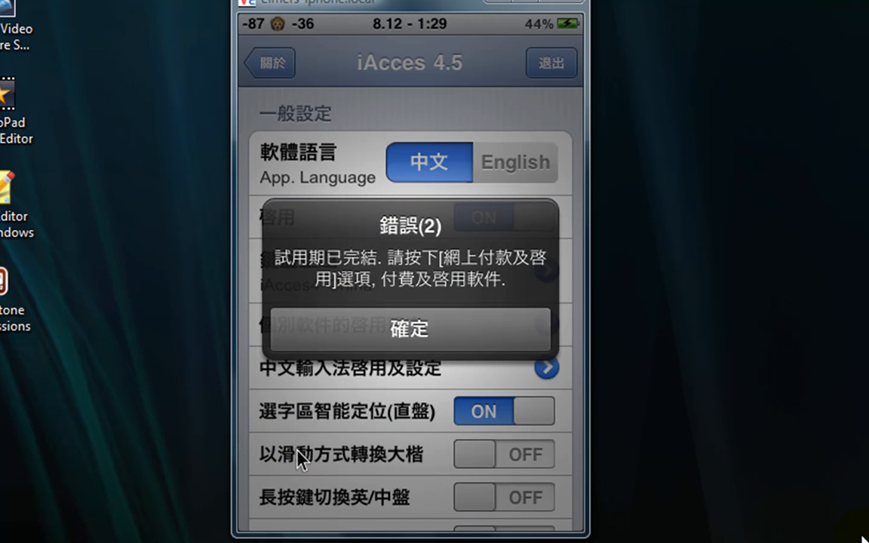
{"action": "mouse_move", "coordinate": [775, 515]}
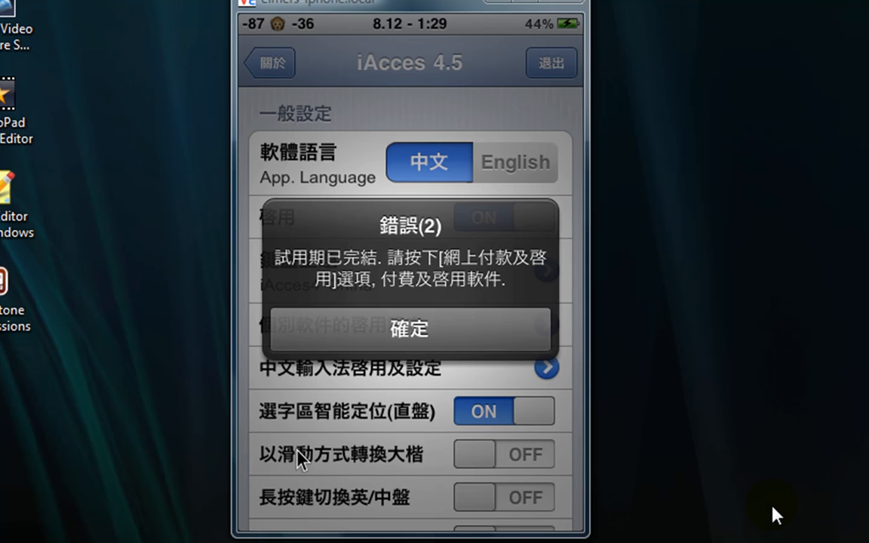
{"action": "mouse_move", "coordinate": [636, 440]}
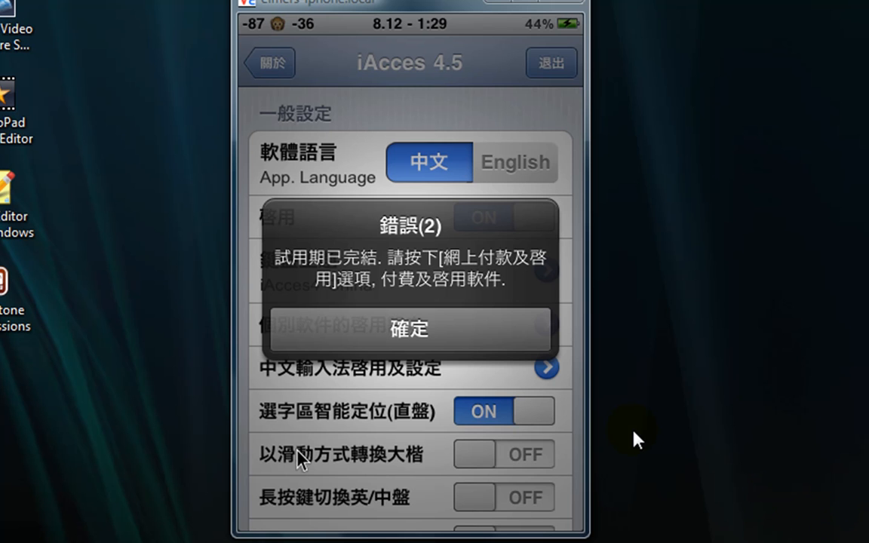
{"action": "mouse_move", "coordinate": [626, 430]}
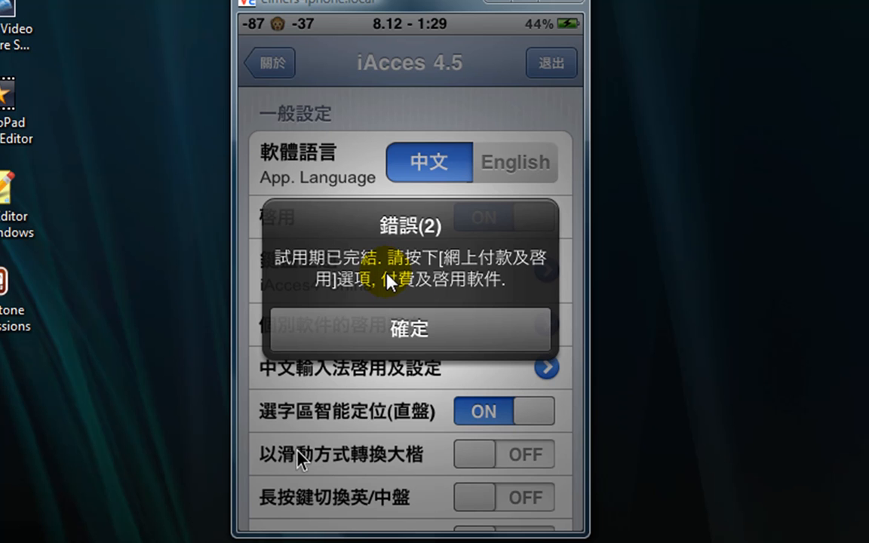
- Dismiss the iAcces trial alert, try 鍵盤主題, and cancel the power-off prompt
{"action": "left_click", "coordinate": [408, 329]}
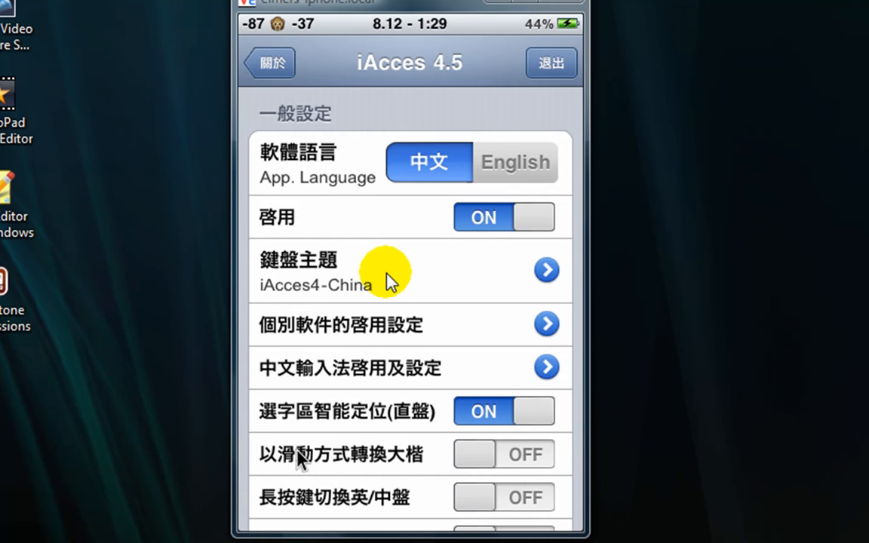
{"action": "left_click", "coordinate": [550, 63]}
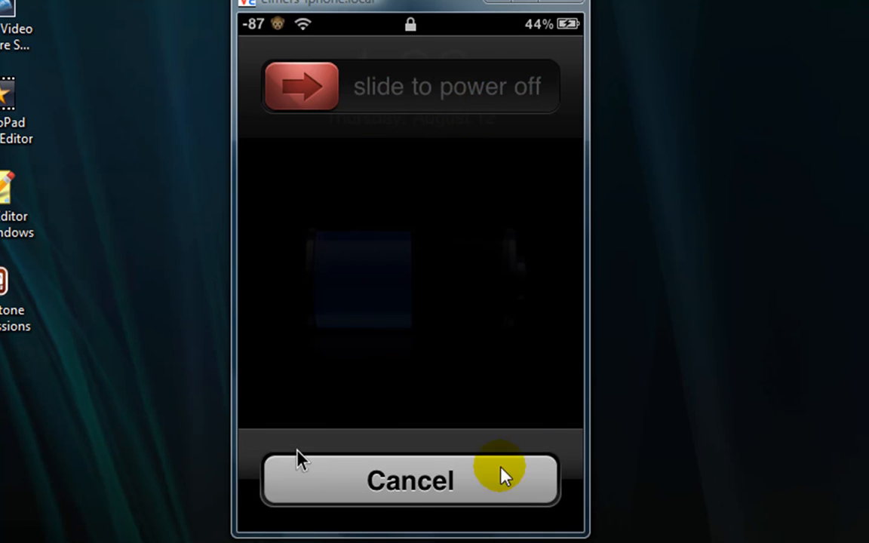
{"action": "left_click", "coordinate": [410, 480]}
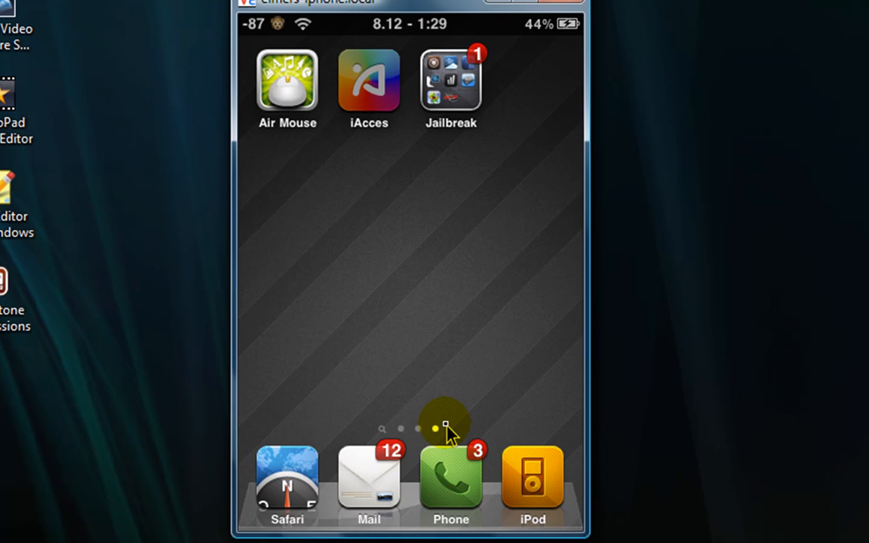
- Relaunch iAcces, dismiss the trial-expired alert, and scroll its keyboard settings
{"action": "left_click", "coordinate": [368, 79]}
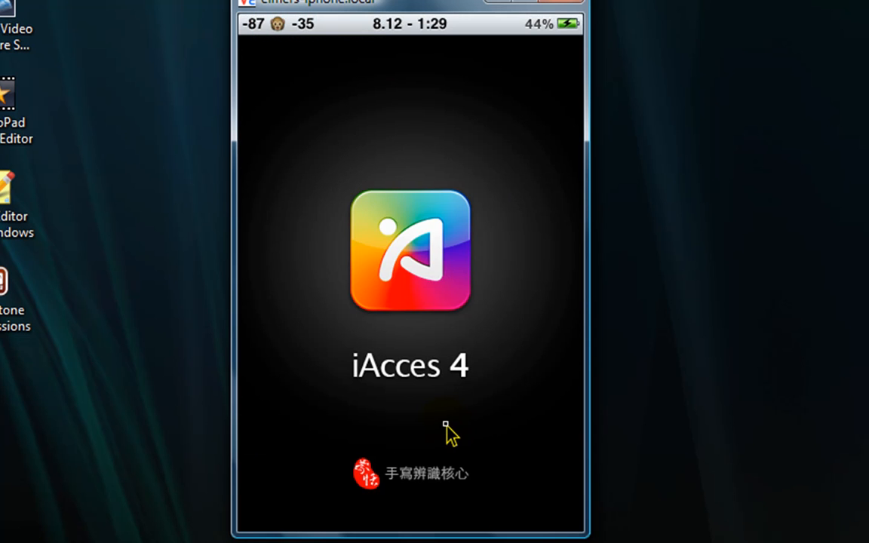
{"action": "mouse_move", "coordinate": [558, 490]}
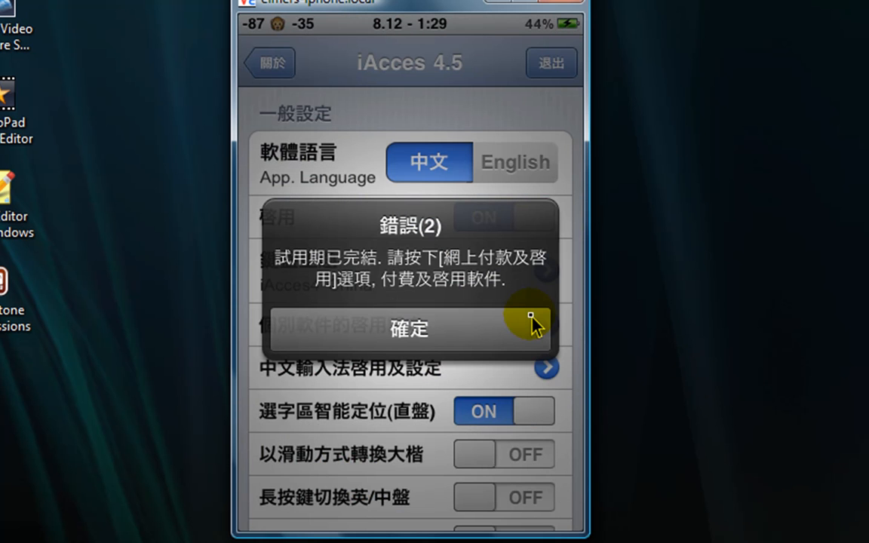
{"action": "left_click", "coordinate": [410, 329]}
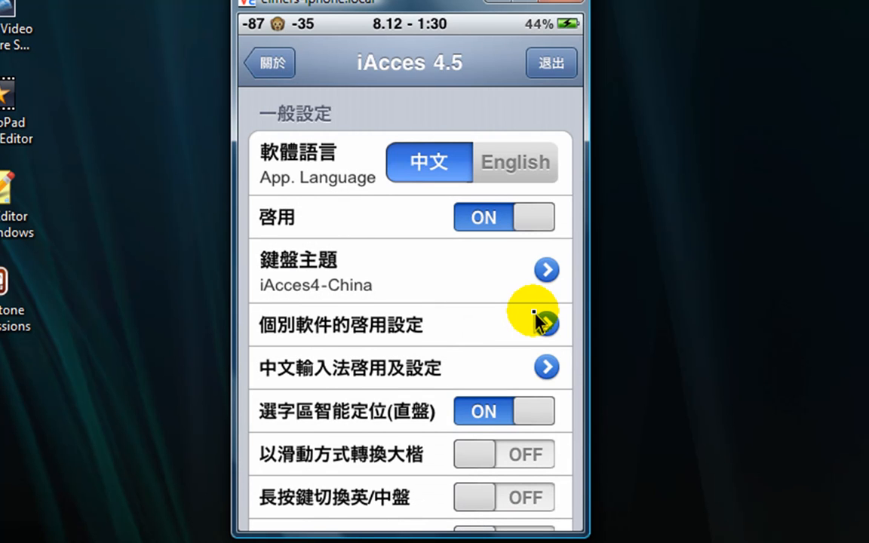
{"action": "scroll", "scroll_direction": "down", "scroll_amount": 3}
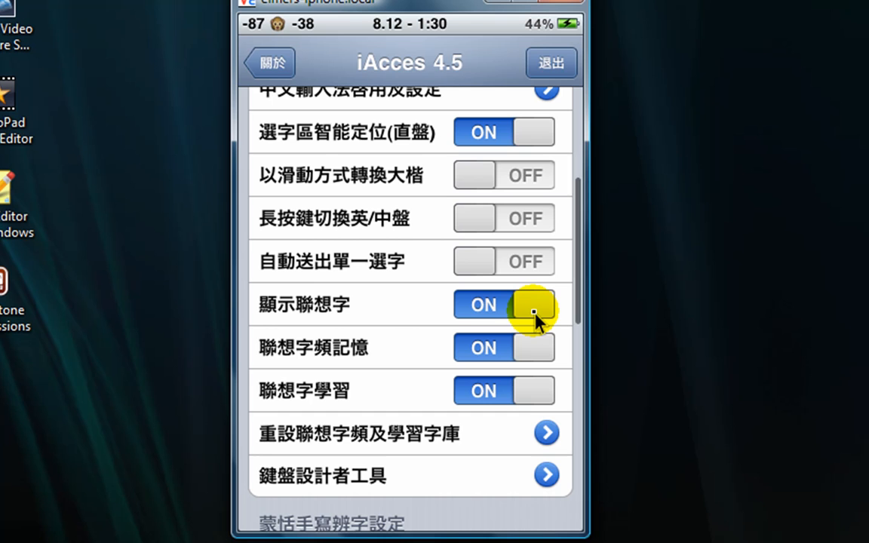
{"action": "left_click", "coordinate": [503, 132]}
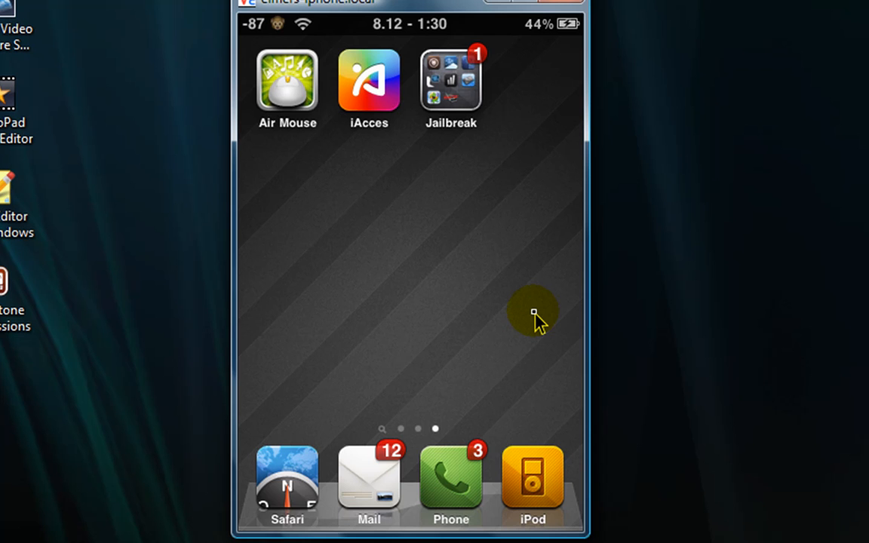
- Open the Jailbreak folder and launch WinterBoard
{"action": "left_click", "coordinate": [450, 79]}
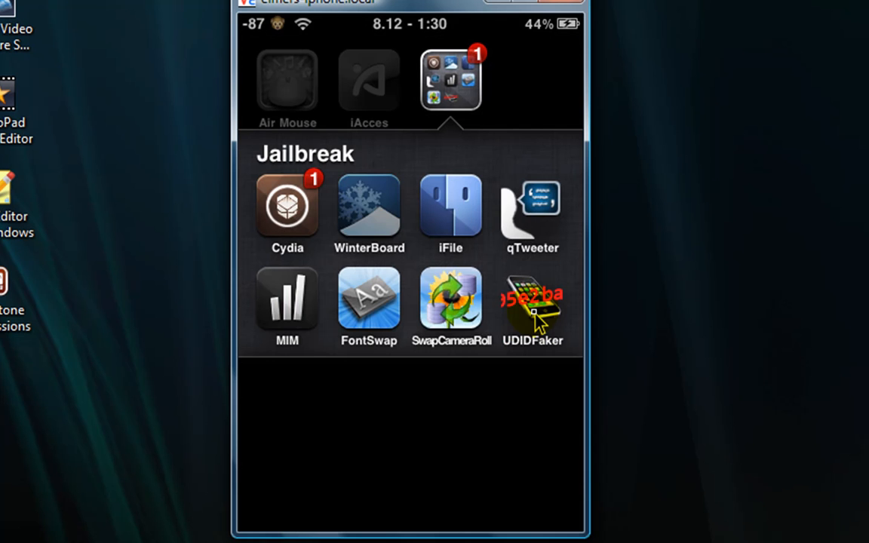
{"action": "left_click", "coordinate": [531, 302]}
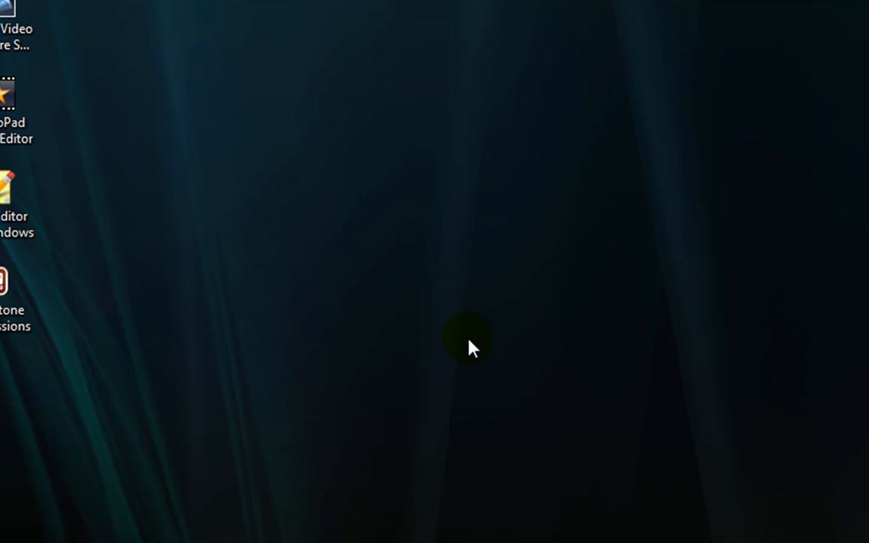
{"action": "mouse_move", "coordinate": [328, 435]}
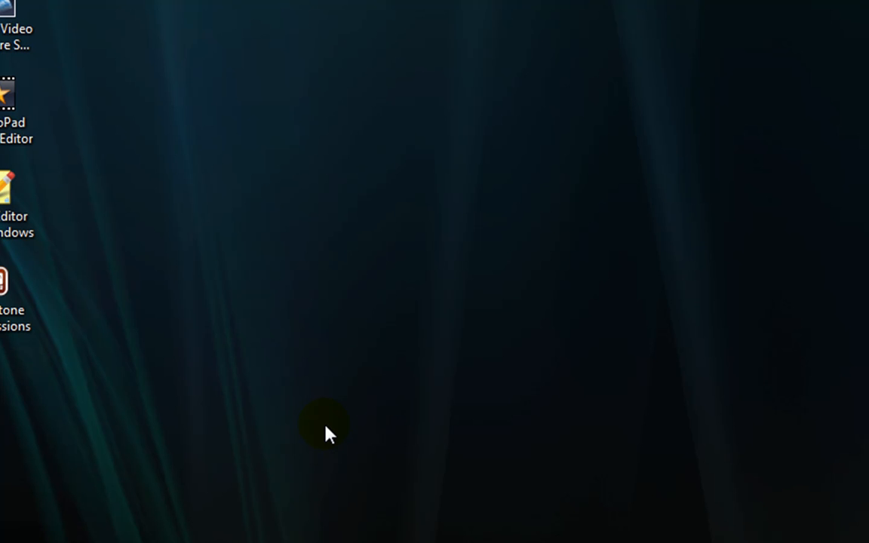
{"action": "mouse_move", "coordinate": [102, 416]}
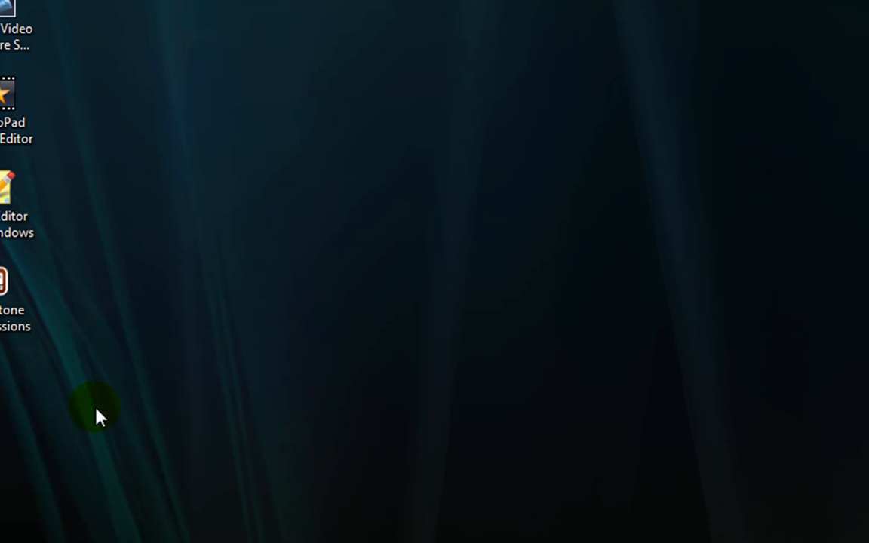
{"action": "mouse_move", "coordinate": [76, 422]}
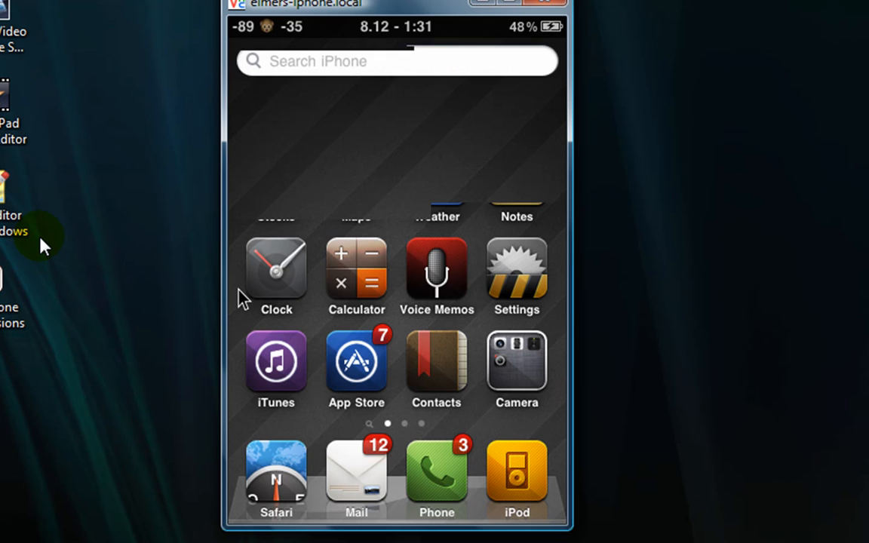
- Bring up the black keyboard in Search, then switch to 123 and another keyboard
{"action": "left_click", "coordinate": [396, 61]}
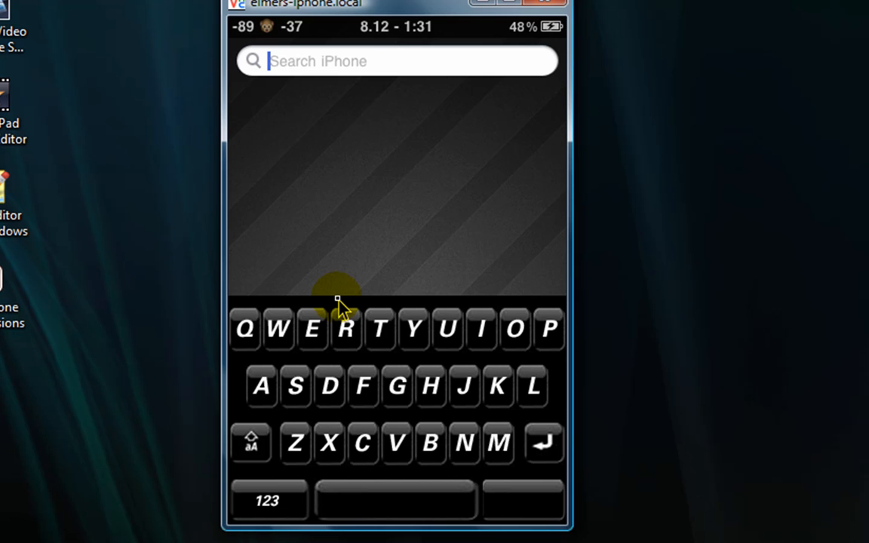
{"action": "left_click", "coordinate": [268, 500]}
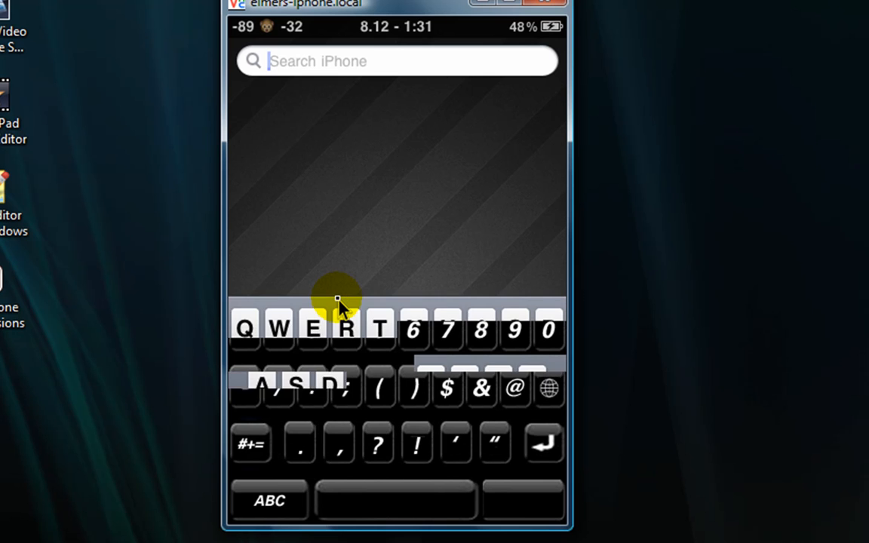
{"action": "left_click", "coordinate": [268, 500]}
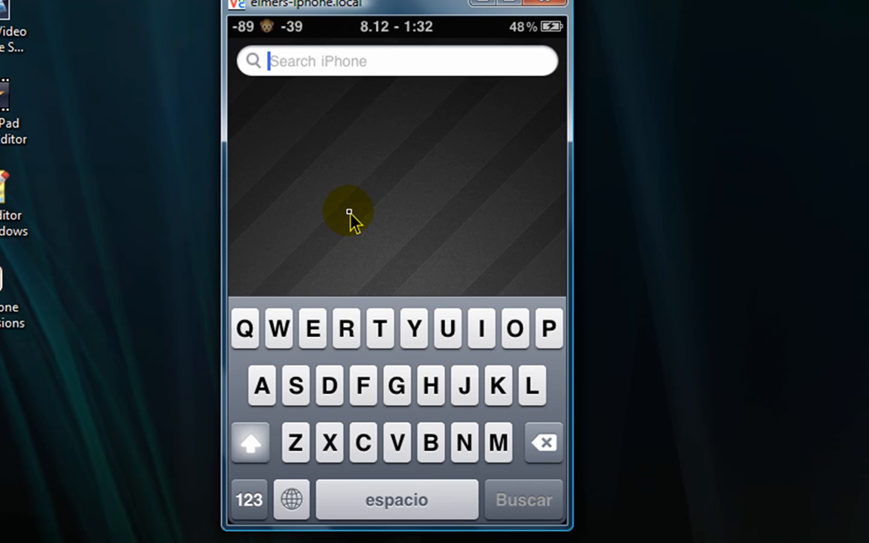
- Cycle through keyboard languages and emoji back to the custom black keyboard
{"action": "left_click", "coordinate": [290, 500]}
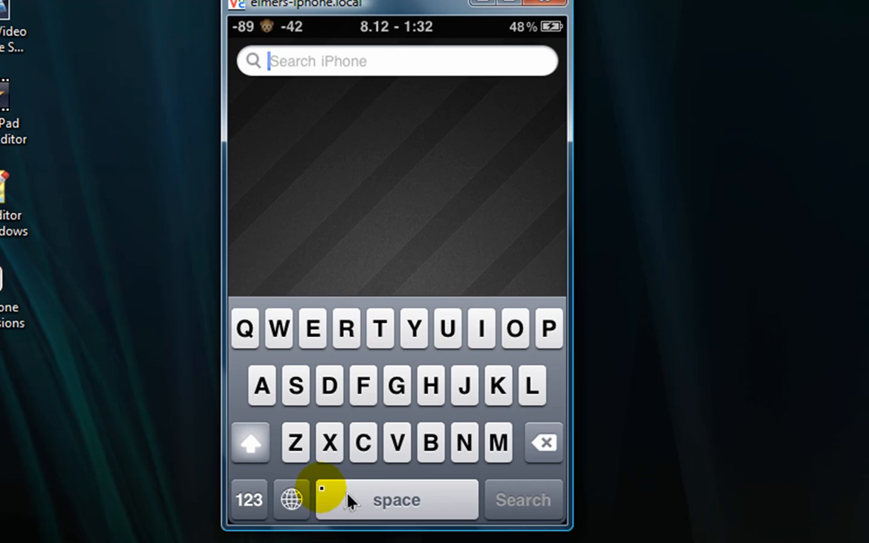
{"action": "left_click", "coordinate": [290, 499]}
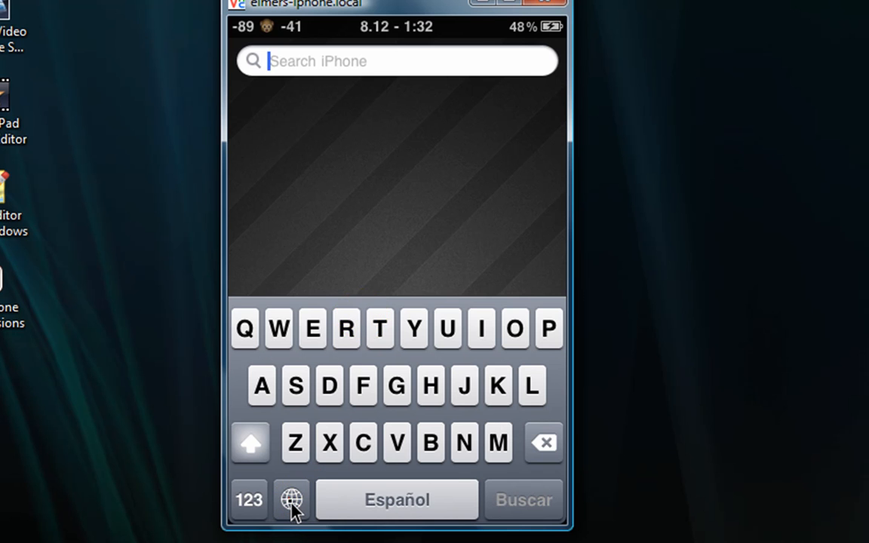
{"action": "left_click", "coordinate": [291, 500]}
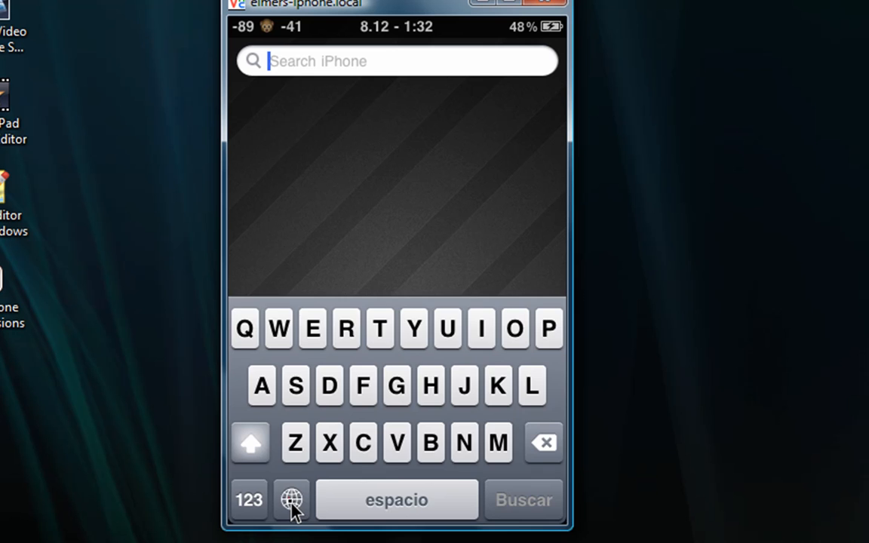
{"action": "left_click", "coordinate": [291, 499]}
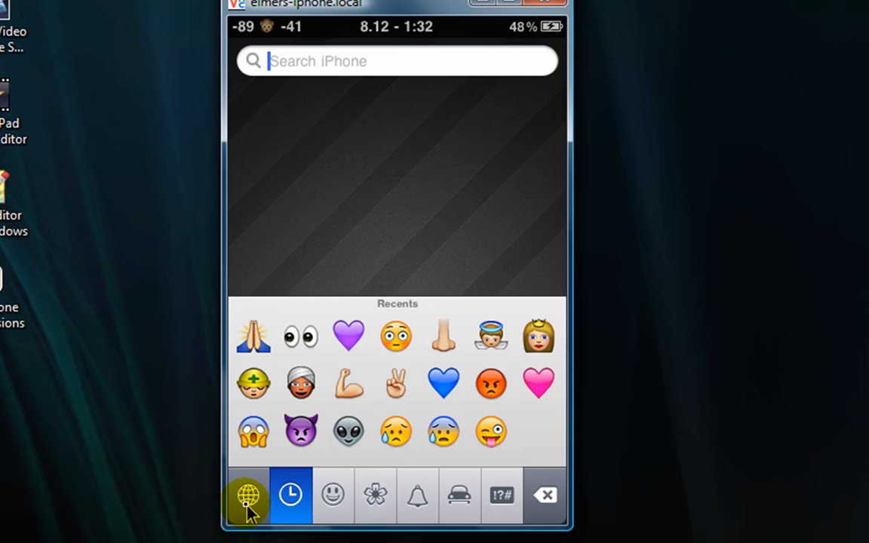
{"action": "left_click", "coordinate": [246, 495]}
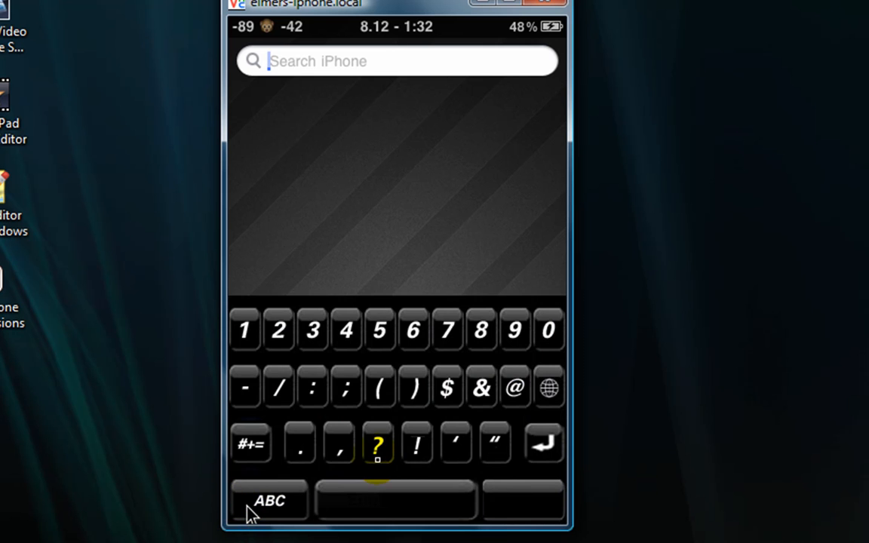
{"action": "mouse_move", "coordinate": [454, 442]}
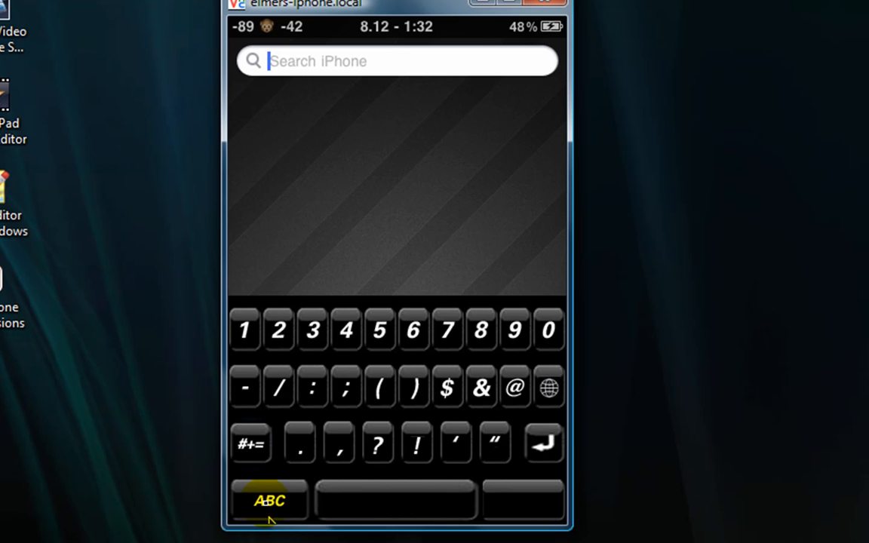
- Type test letters into Search, clear them, and return to the home screen
{"action": "left_click", "coordinate": [270, 500]}
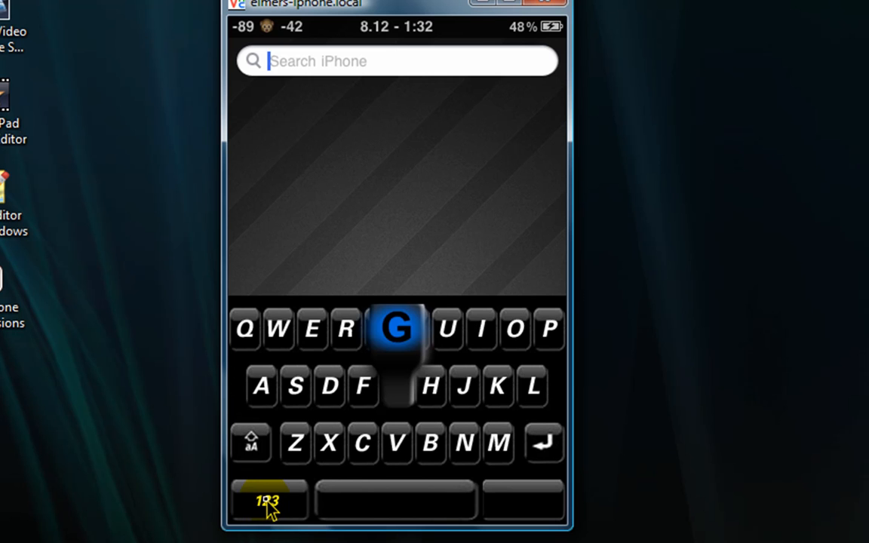
{"action": "left_click", "coordinate": [397, 327]}
{"action": "type", "text": "grhjherjrw"}
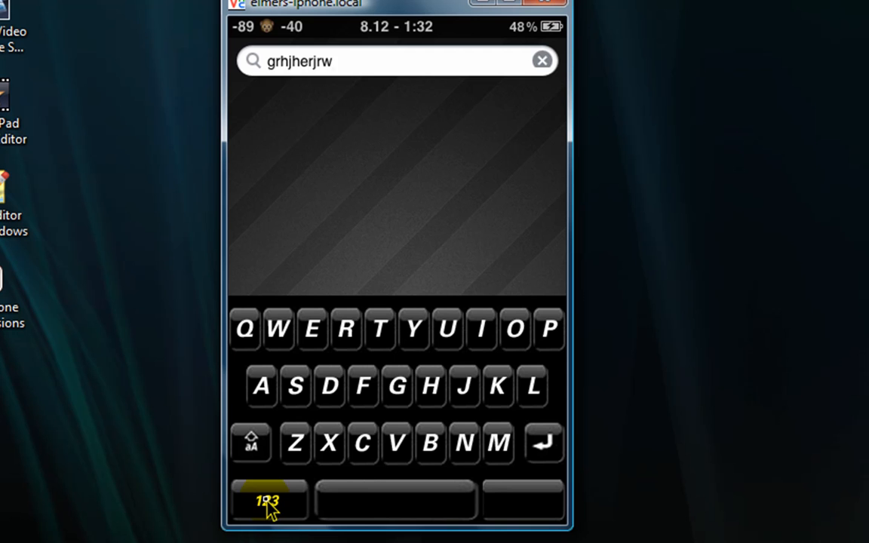
{"action": "left_click", "coordinate": [542, 60]}
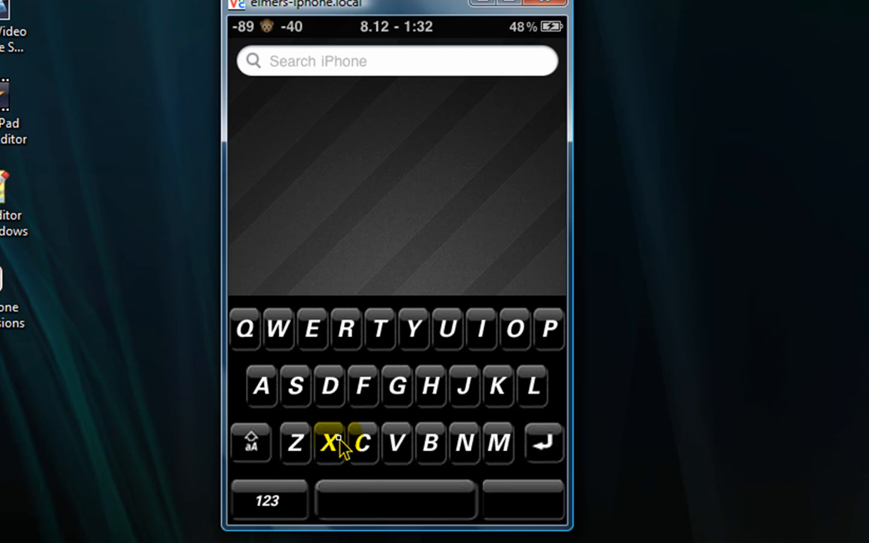
{"action": "left_click", "coordinate": [396, 61]}
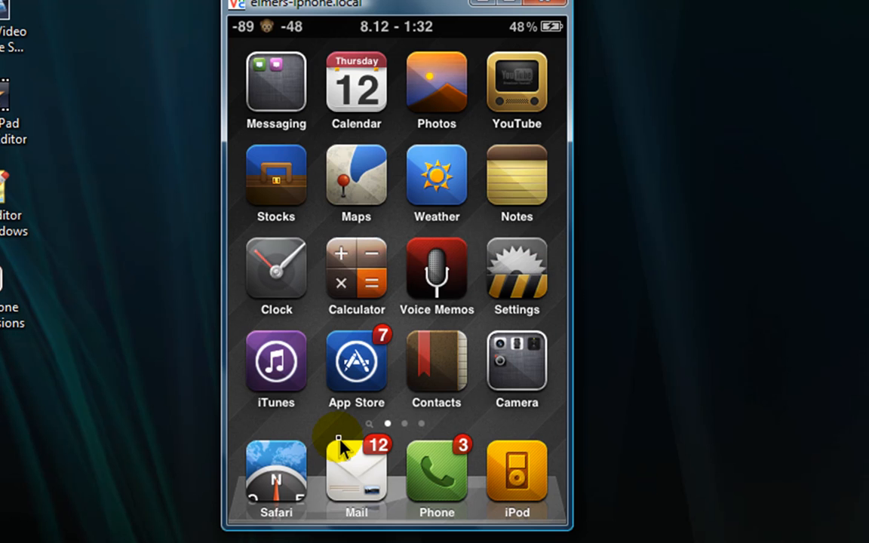
{"action": "scroll", "scroll_direction": "left", "scroll_amount": 3}
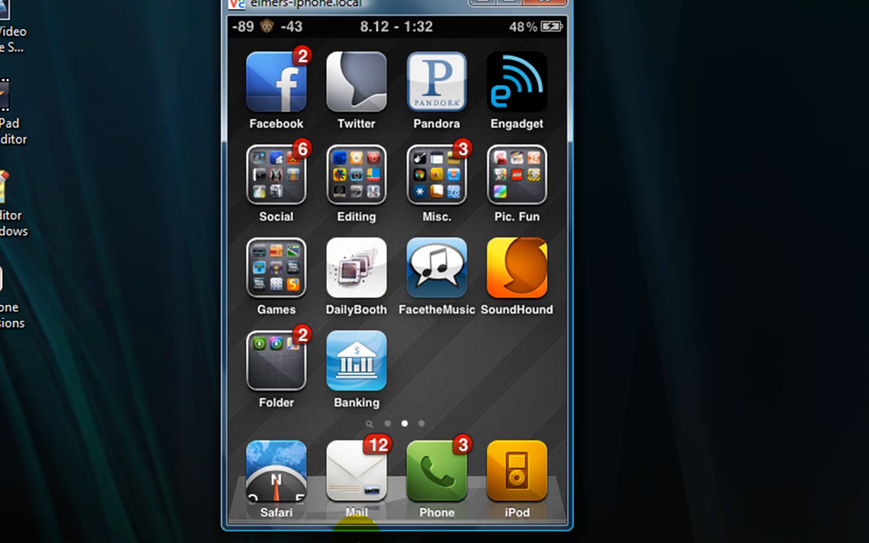